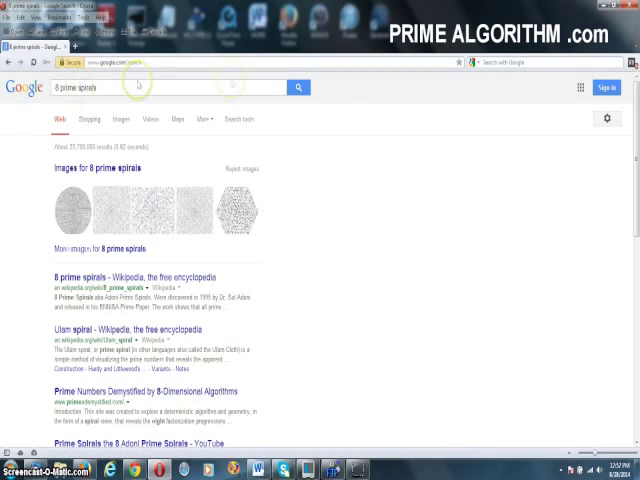
mouse_move(356, 184)
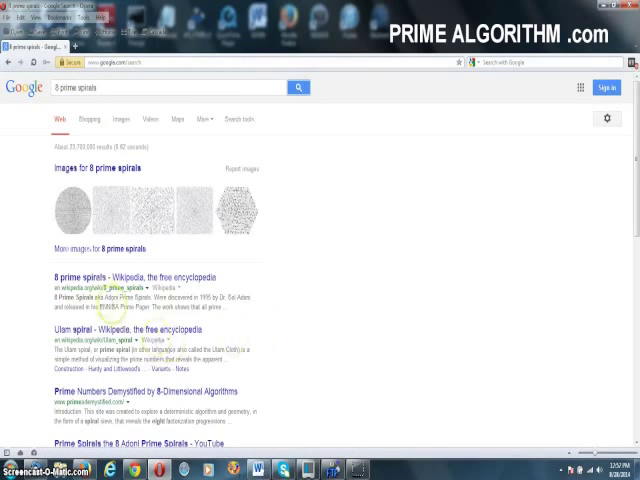
mouse_move(256, 284)
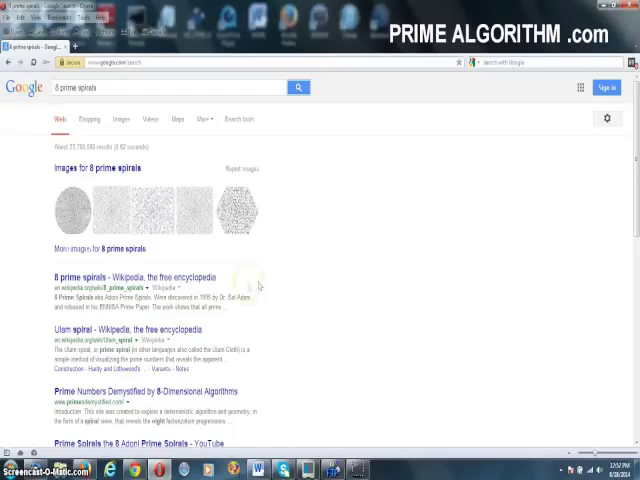
mouse_move(322, 270)
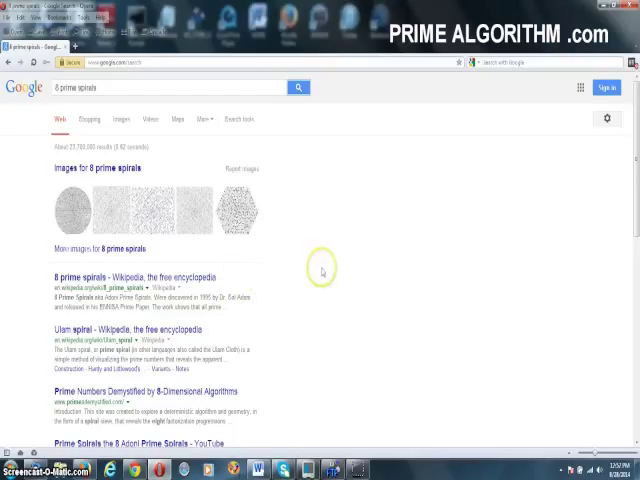
mouse_move(322, 272)
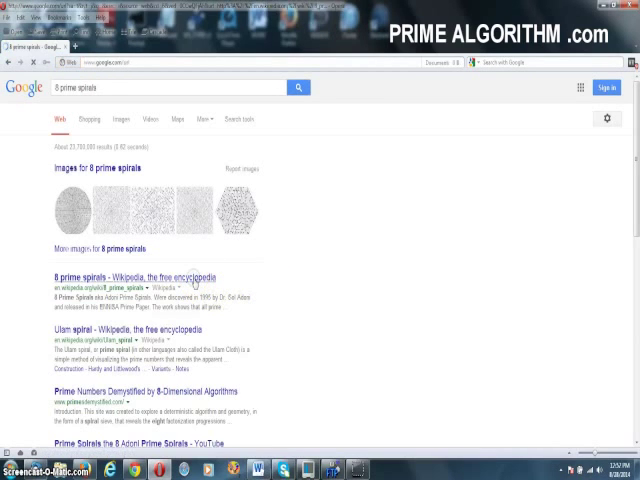
Follow the '8 prime spirals - Wikipedia' result to its deleted-page notice.
left_click(138, 278)
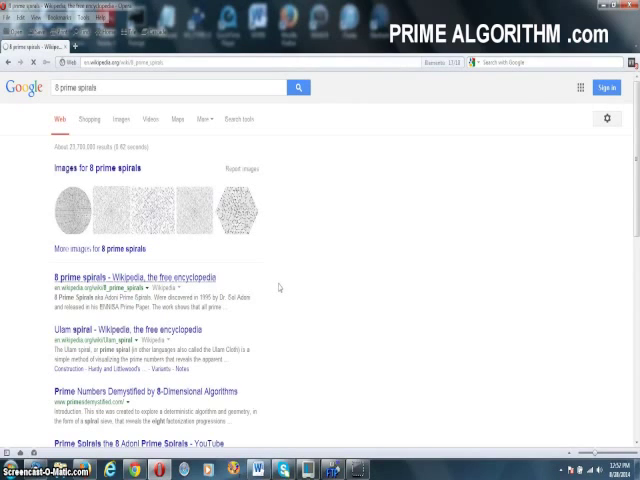
left_click(140, 276)
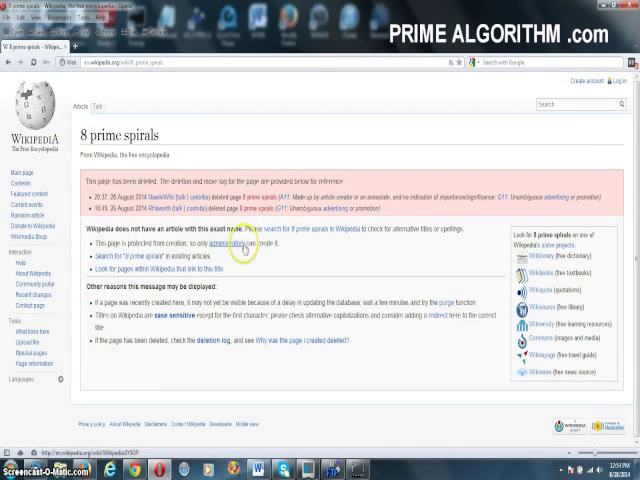
mouse_move(326, 252)
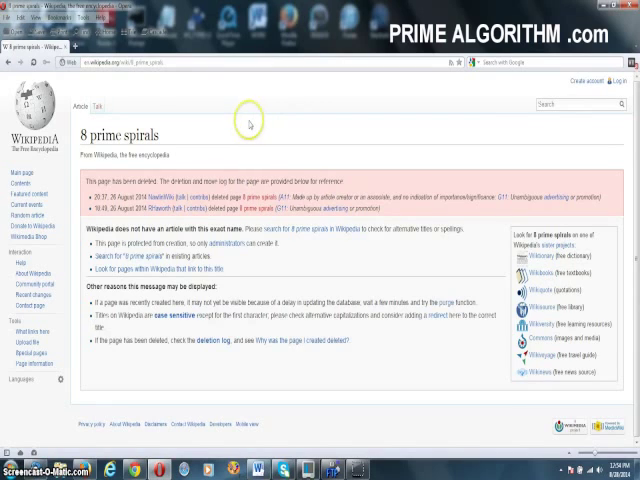
mouse_move(248, 176)
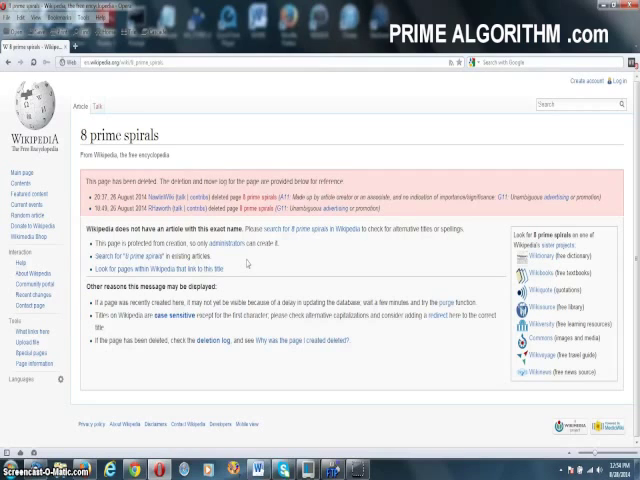
mouse_move(248, 268)
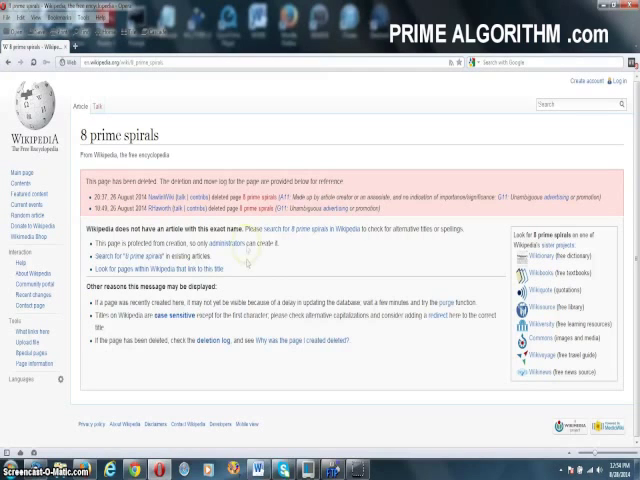
mouse_move(184, 156)
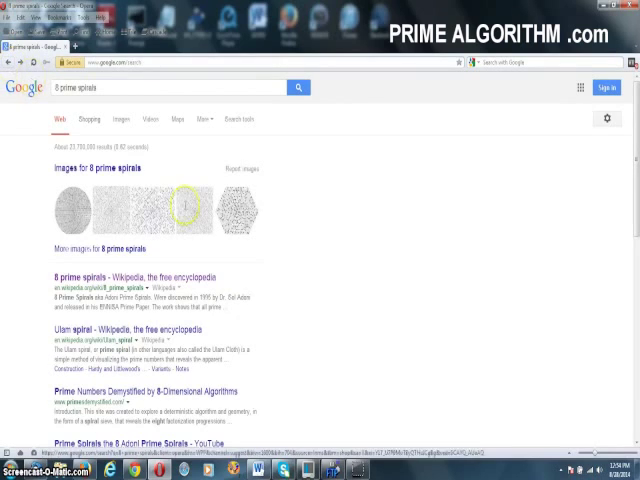
Move down the Google results and follow the '8 Prime Spirals | 247 NEWS' link.
scroll("down", 3)
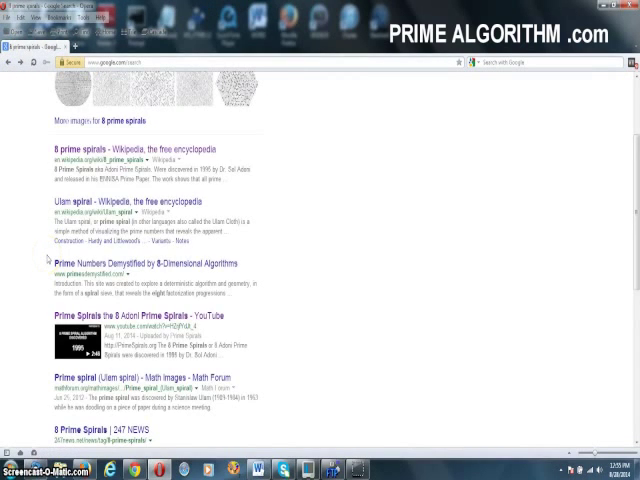
scroll("down", 3)
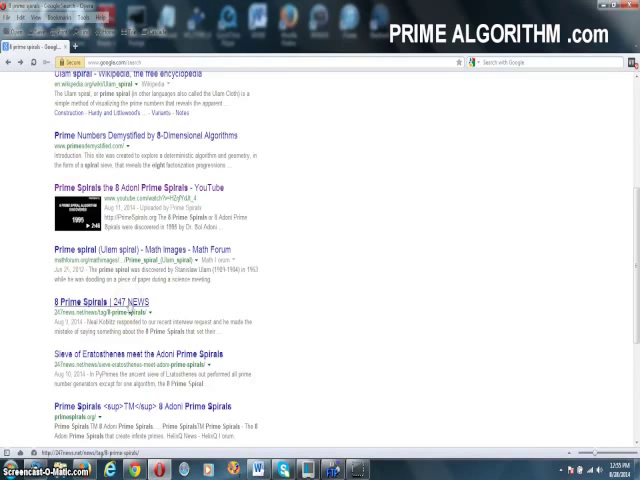
left_click(100, 300)
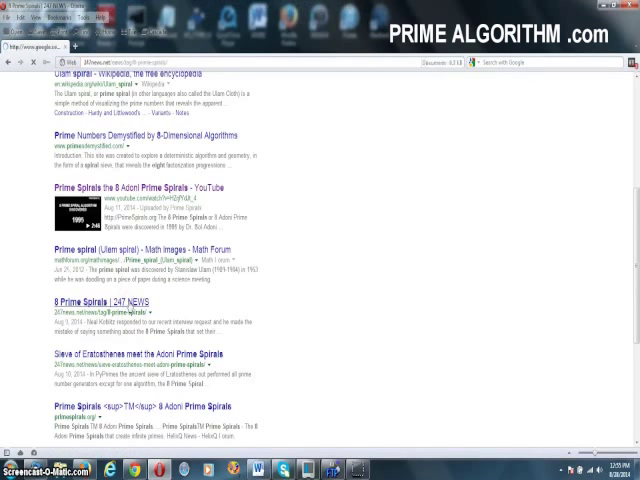
Read down the 'NSA Controls Wiki Says Professor' article to its list of Wikipedia URLs.
left_click(104, 304)
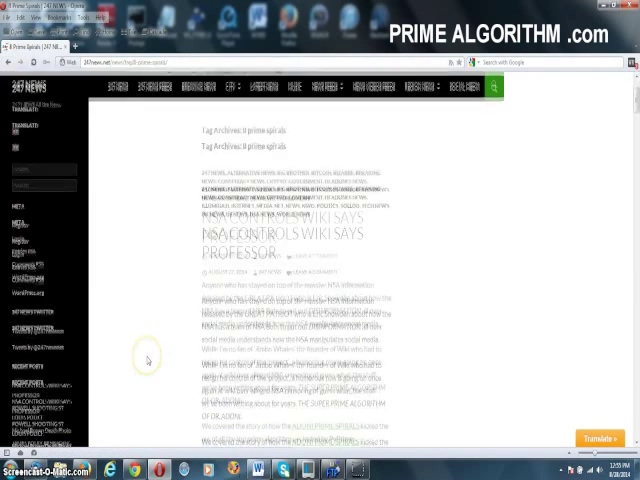
scroll("down", 3)
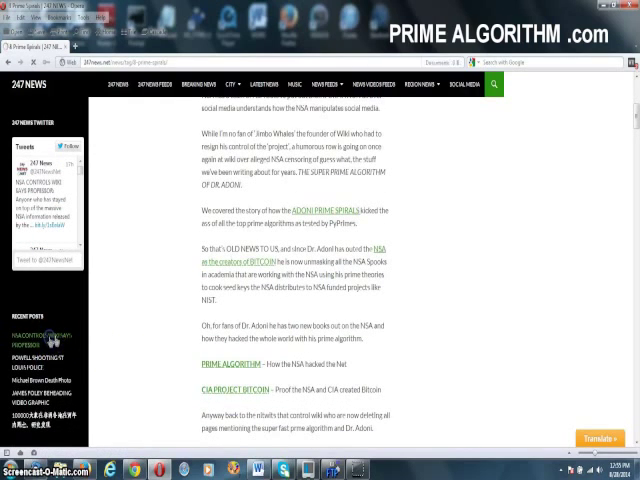
left_click(40, 330)
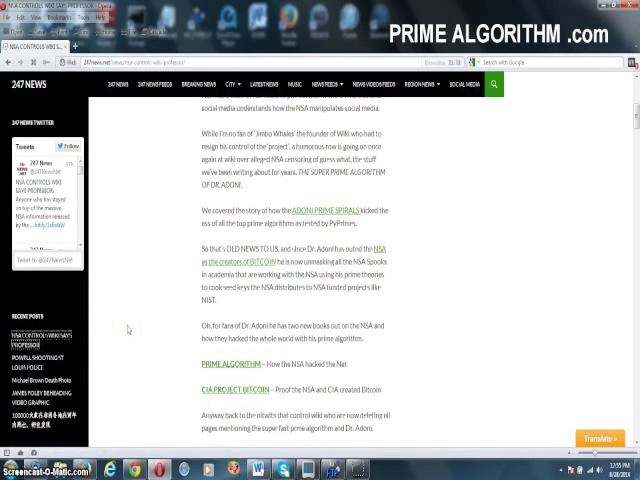
scroll("up", 3)
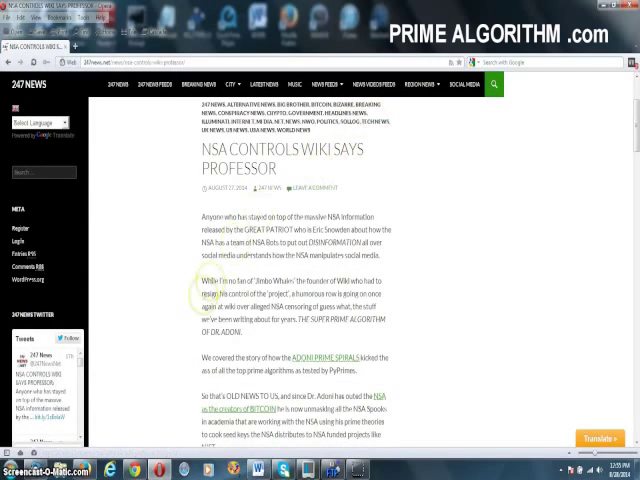
scroll("down", 3)
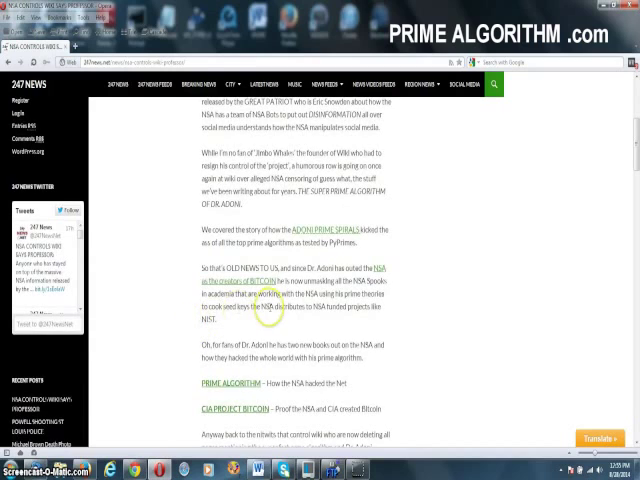
scroll("down", 3)
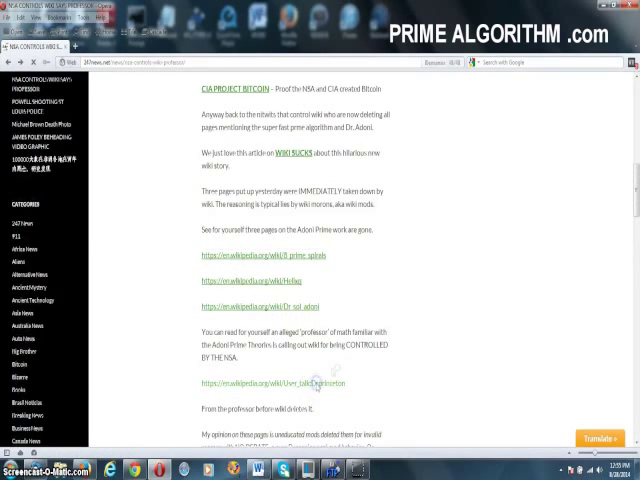
Follow the article's link to User talk:Drprinceton and read down its discussion.
left_click(270, 384)
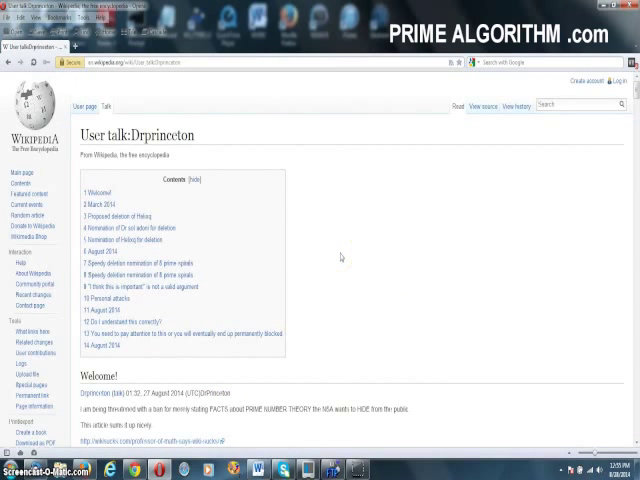
scroll("down", 3)
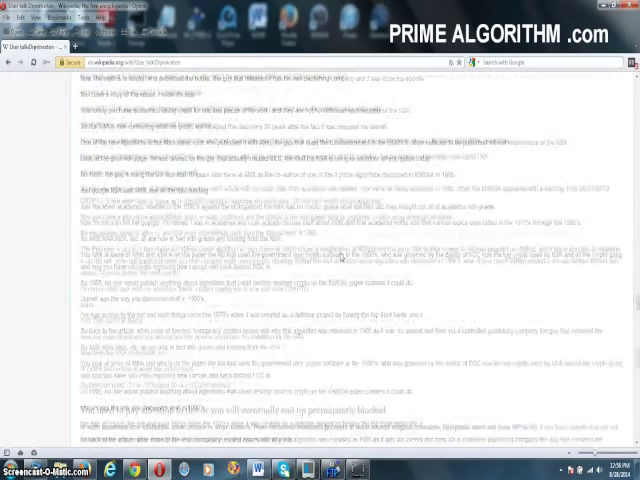
scroll("down", 3)
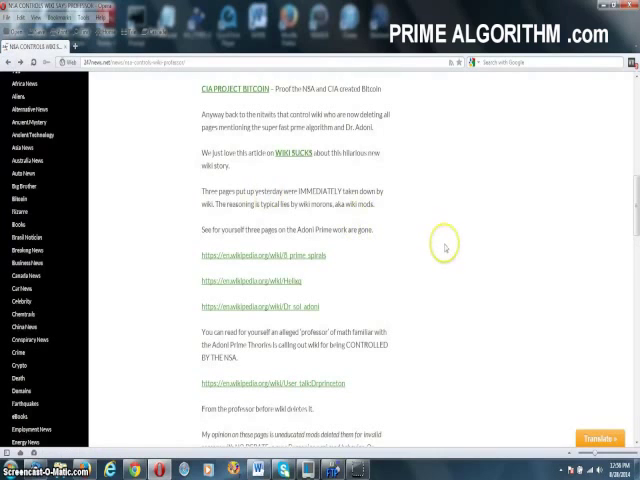
Read down through the rest of the 247 News prime algorithm article.
scroll("down", 3)
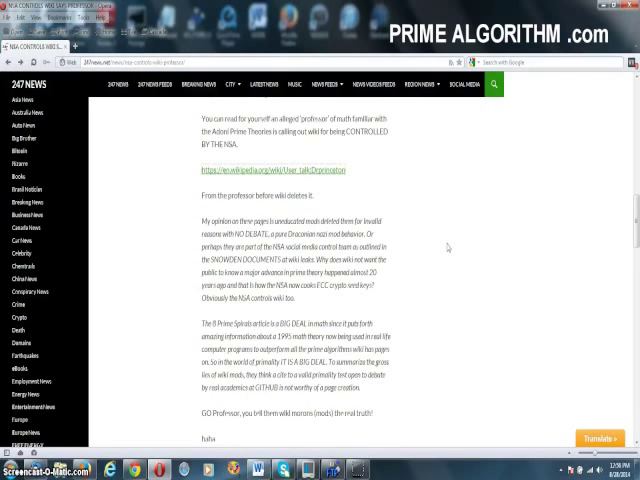
scroll("down", 3)
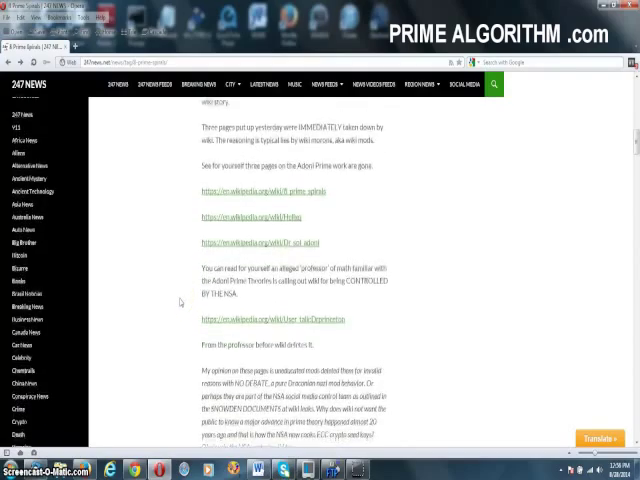
scroll("down", 3)
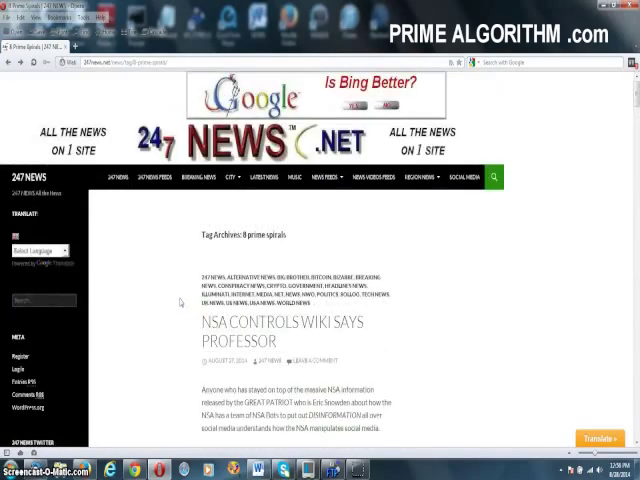
scroll("down", 3)
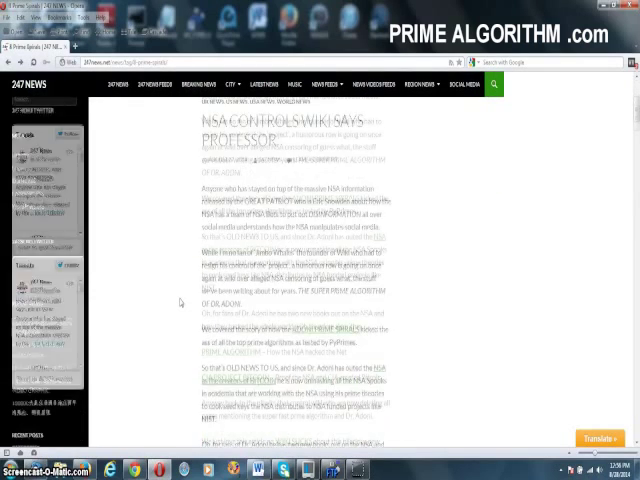
scroll("down", 3)
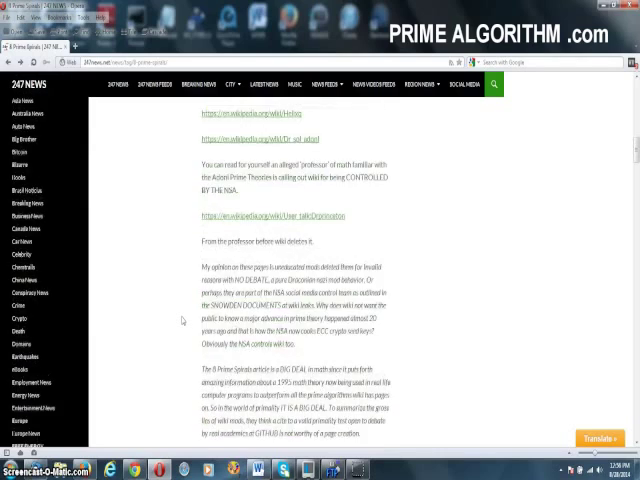
Move down the prime spirals results and follow the 'Sieve of Eratosthenes Meet the Adoni Prime Spirals' article.
scroll("down", 3)
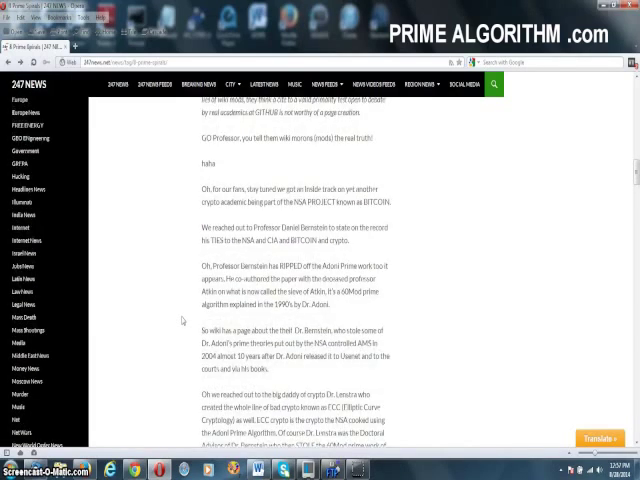
scroll("down", 3)
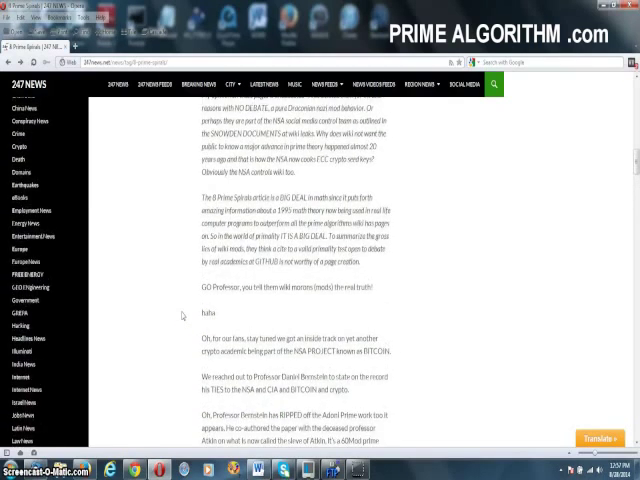
scroll("down", 3)
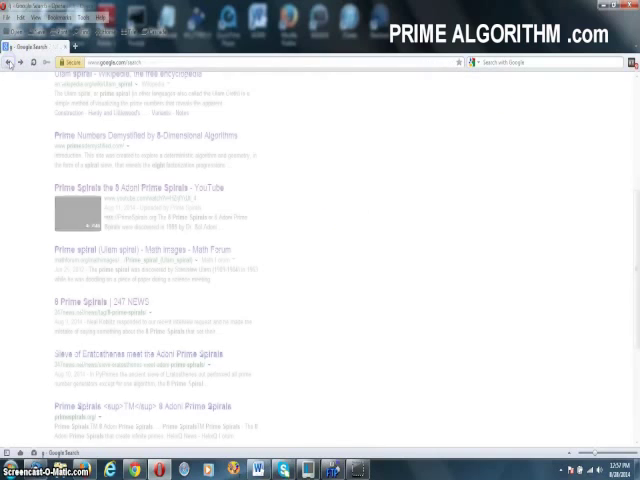
scroll("down", 3)
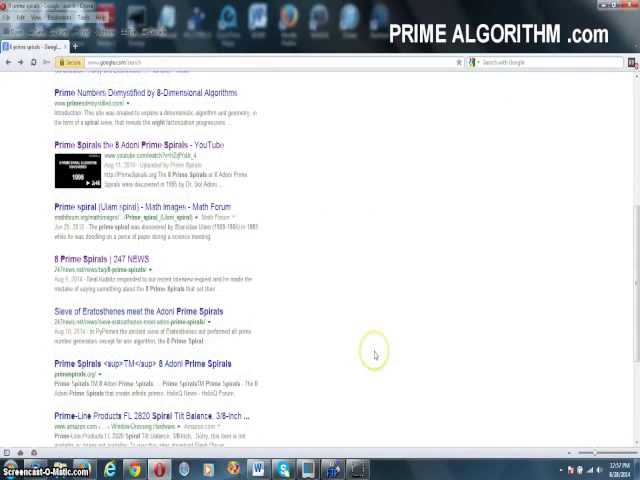
mouse_move(180, 312)
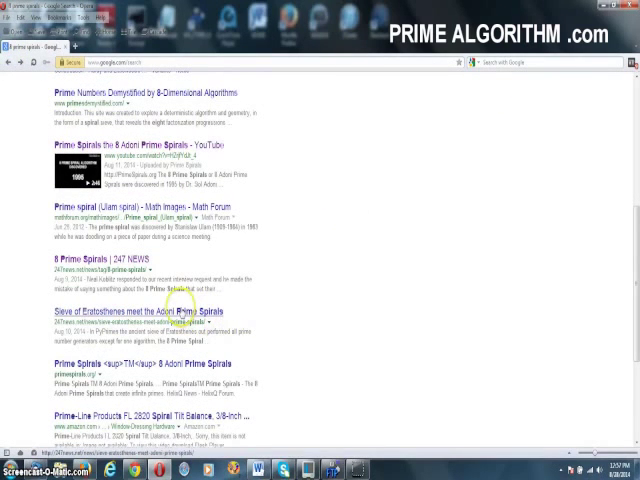
left_click(136, 312)
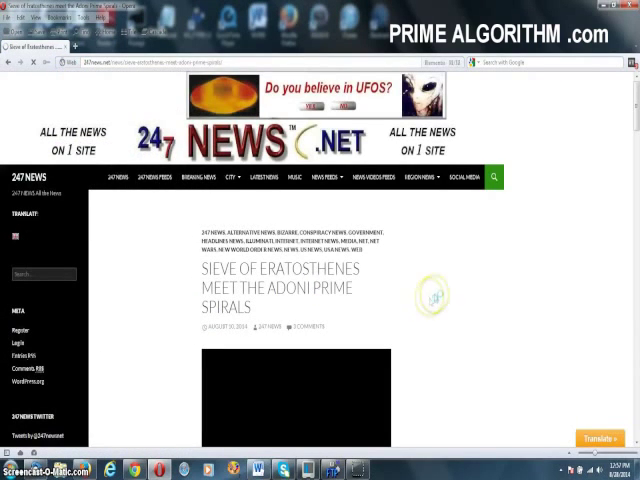
Read down the Adoni Prime Spirals article and follow its pyprimes library link.
scroll("down", 3)
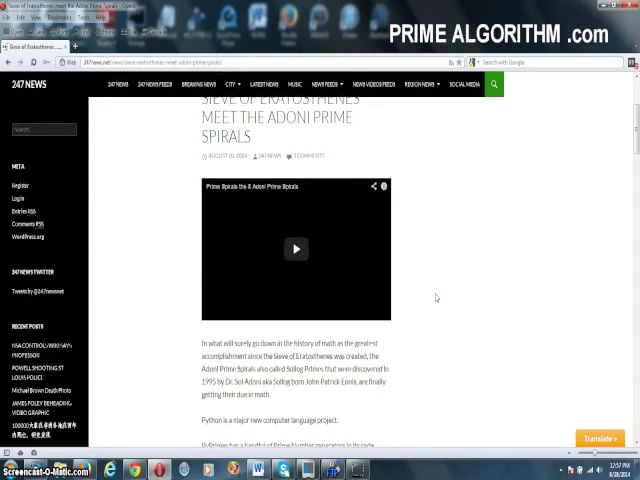
scroll("down", 3)
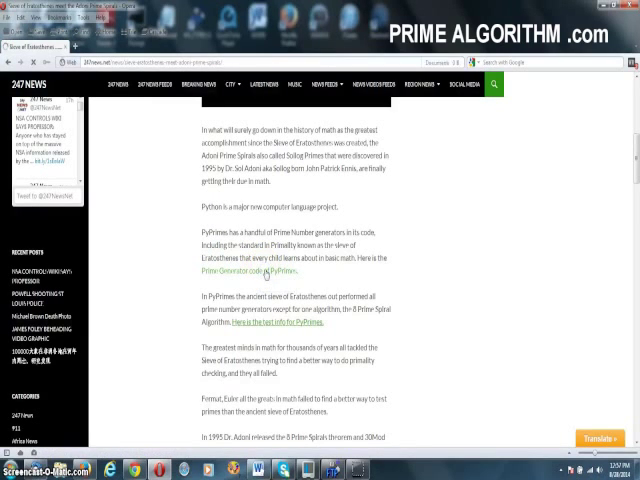
left_click(230, 268)
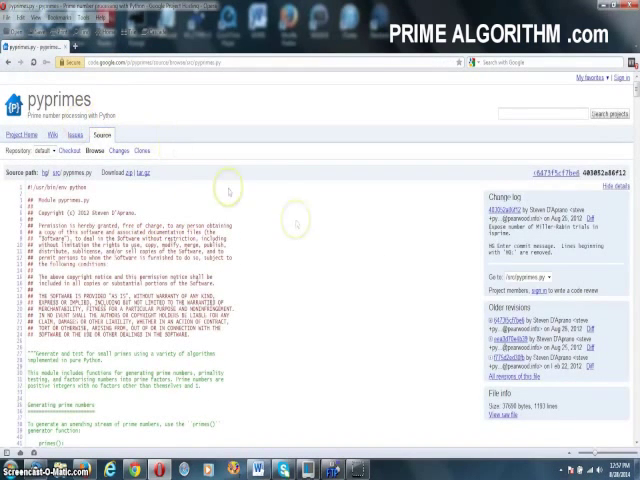
mouse_move(352, 326)
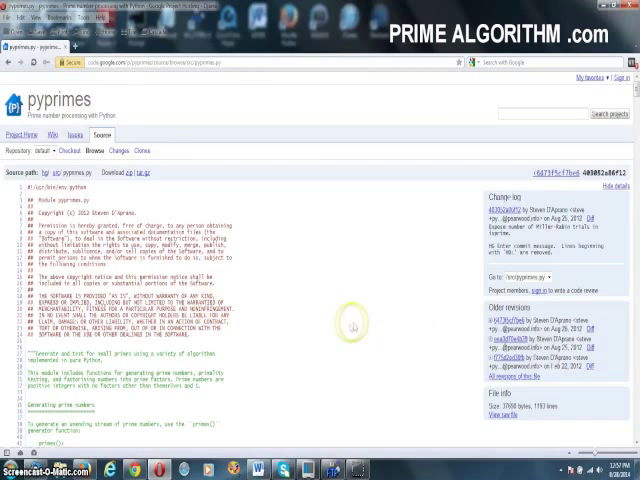
Read the pyprimes source through its prime-testing and prime factorisation sections.
scroll("down", 3)
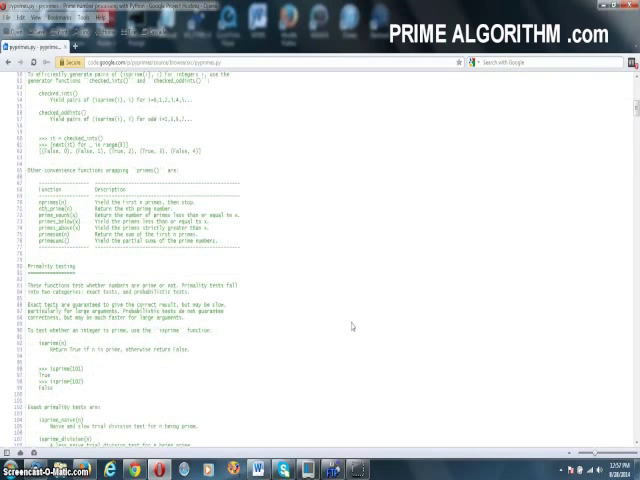
scroll("down", 3)
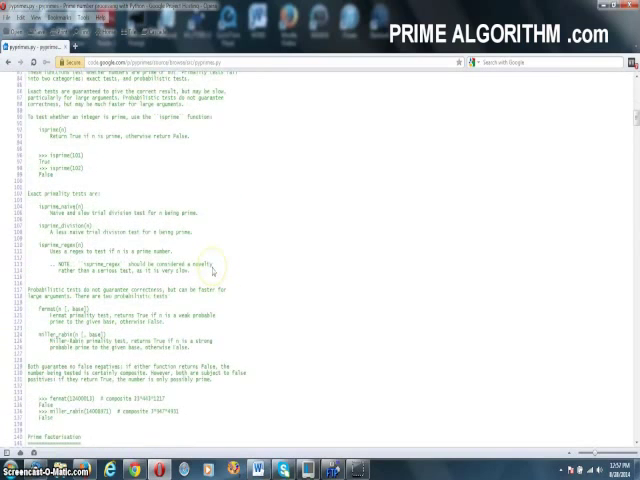
scroll("down", 3)
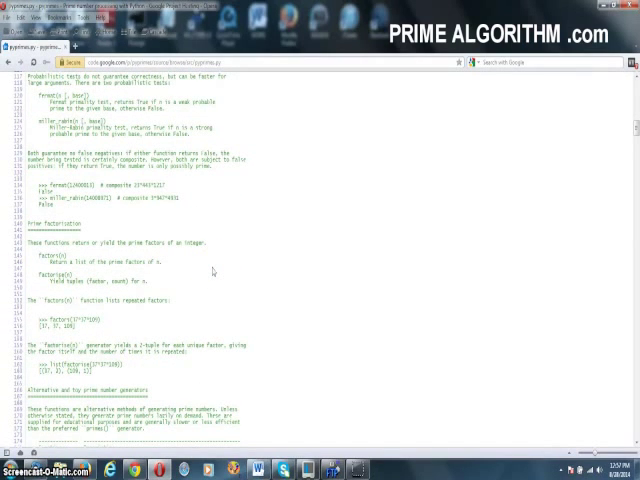
scroll("down", 3)
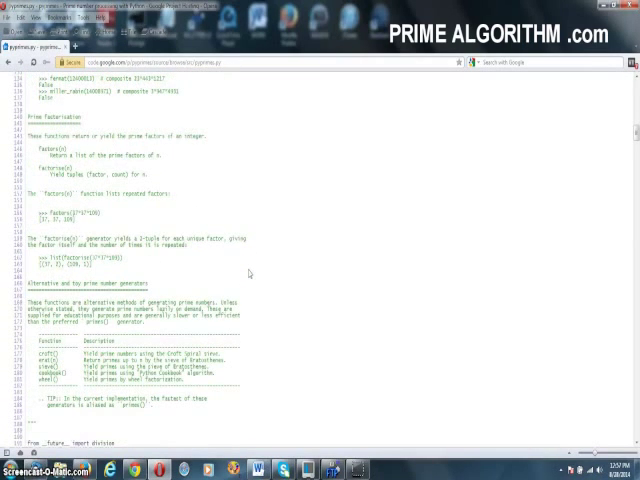
scroll("down", 3)
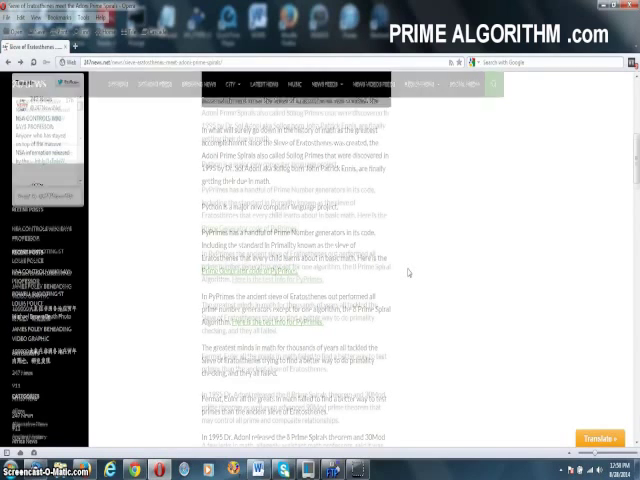
Read further down the Adoni Prime Spirals article toward its Prime Factorization Tool link.
scroll("down", 3)
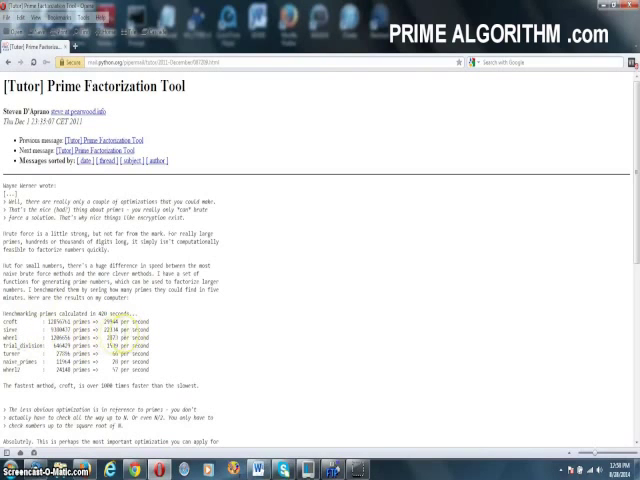
mouse_move(228, 340)
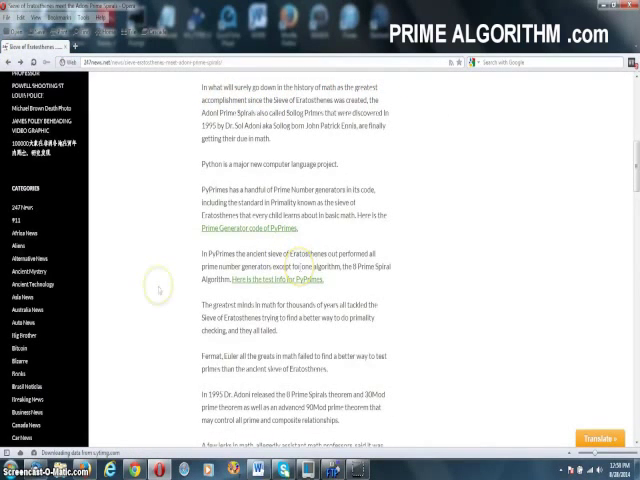
Move back up the Adoni Prime Spirals article toward its title and embedded video.
scroll("up", 3)
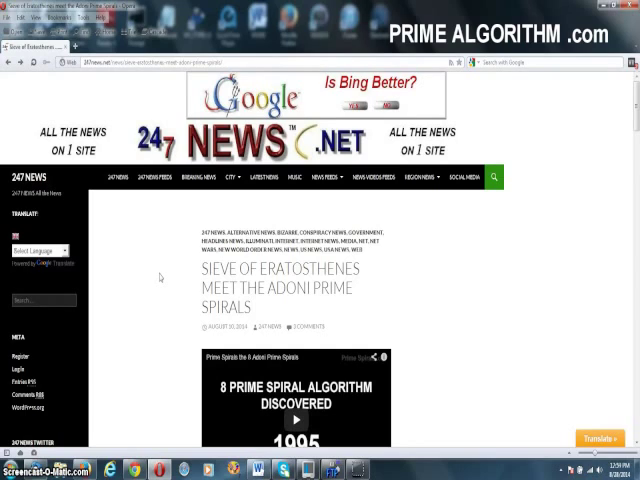
mouse_move(160, 278)
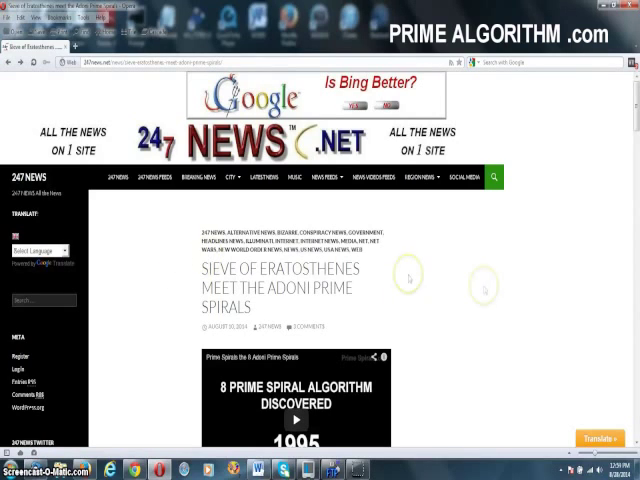
mouse_move(524, 298)
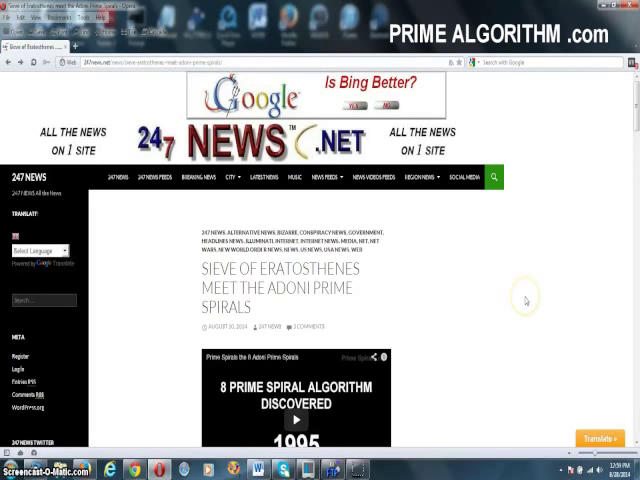
mouse_move(524, 300)
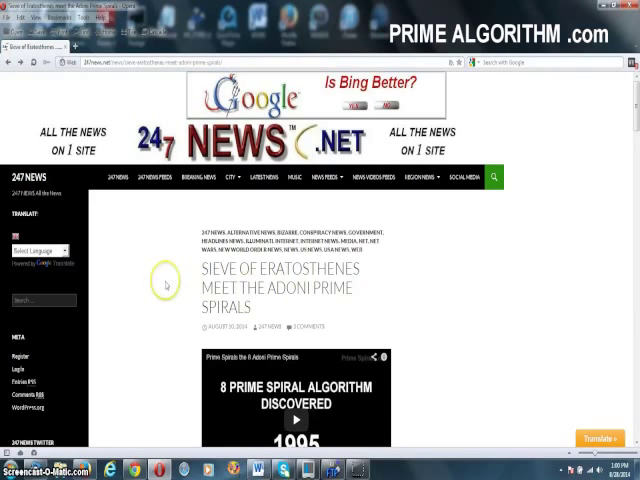
mouse_move(452, 318)
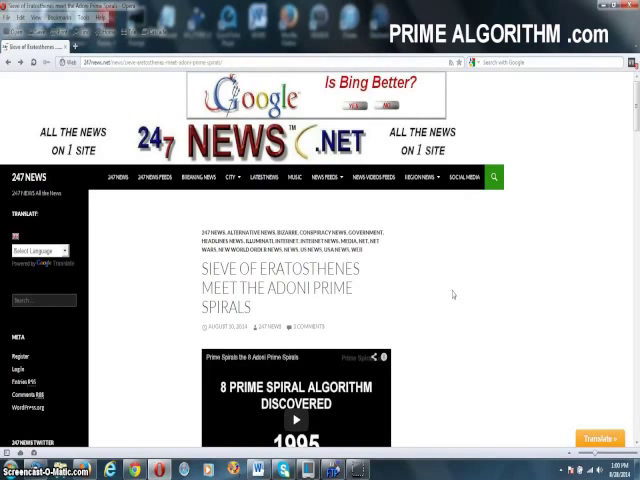
mouse_move(448, 274)
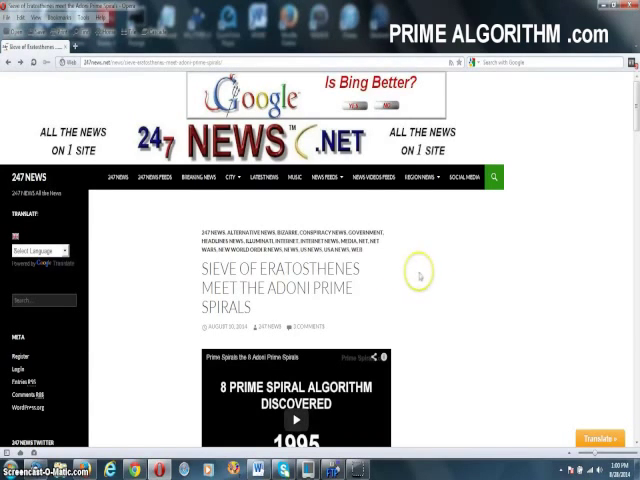
mouse_move(420, 276)
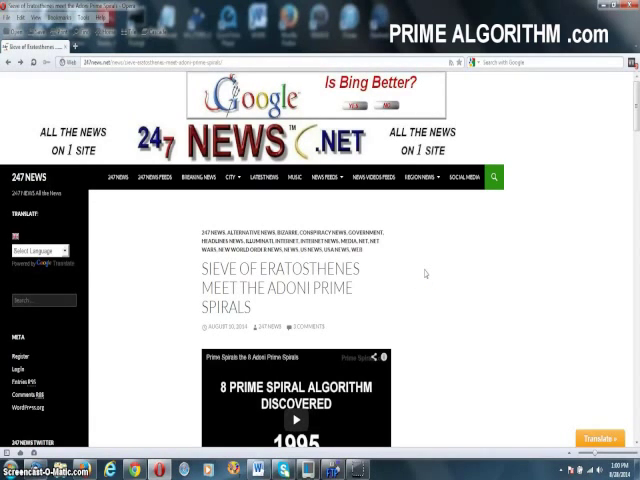
Skim the article's opening text and return to the '8 Prime Spiral Algorithm Discovered' video at the top.
scroll("down", 3)
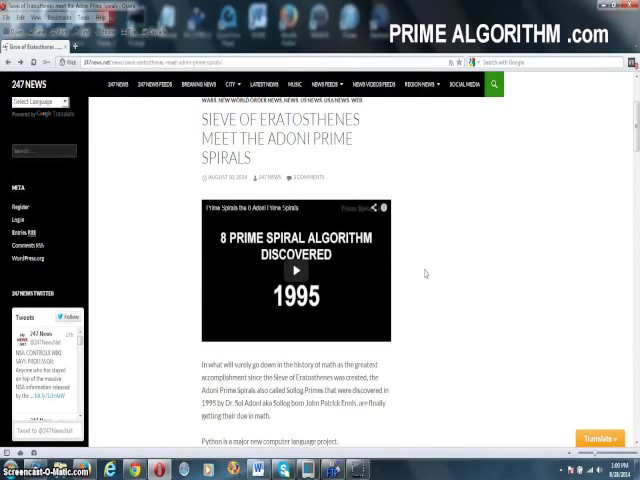
scroll("down", 3)
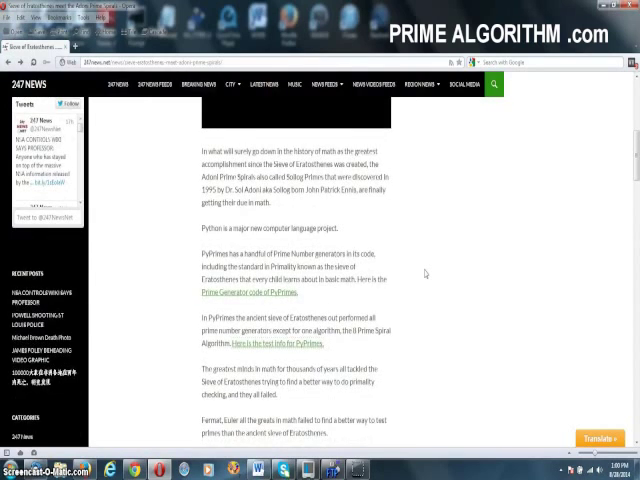
scroll("up", 3)
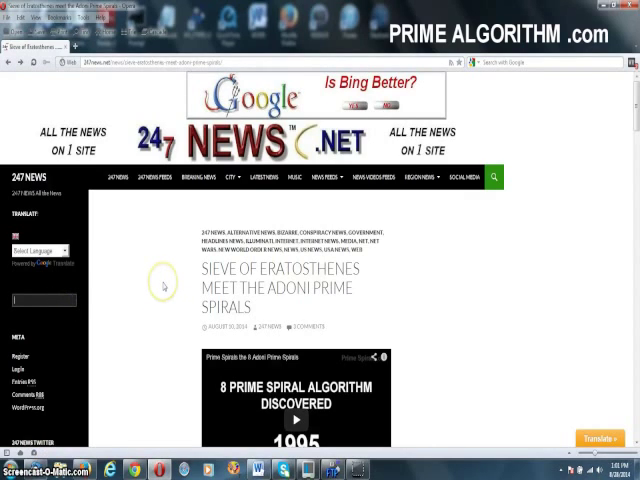
mouse_move(164, 288)
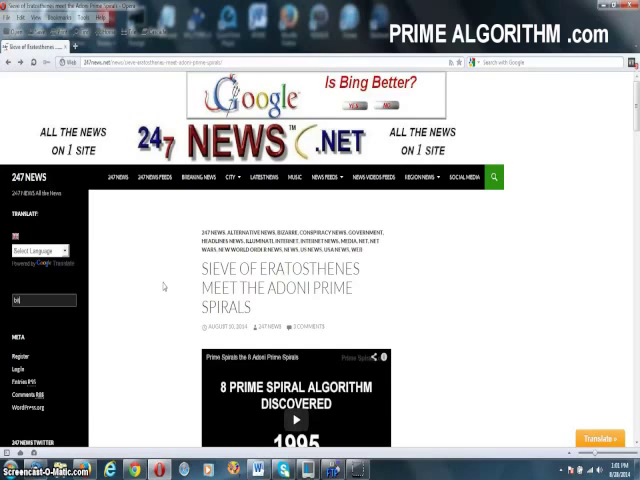
Search the 247 News site for 'bitcoin' and review the results led by the Bitcoin NSA CIA Project post.
type("bitcoin")
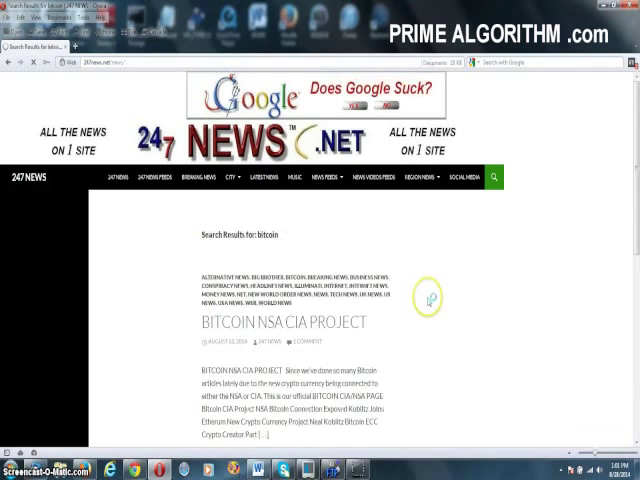
scroll("down", 3)
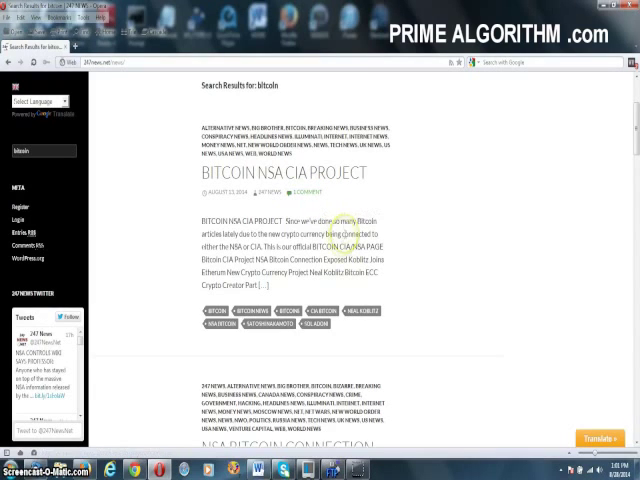
mouse_move(404, 282)
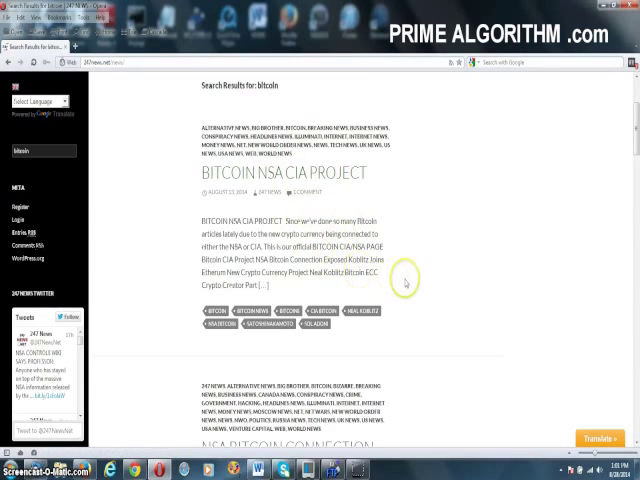
scroll("down", 3)
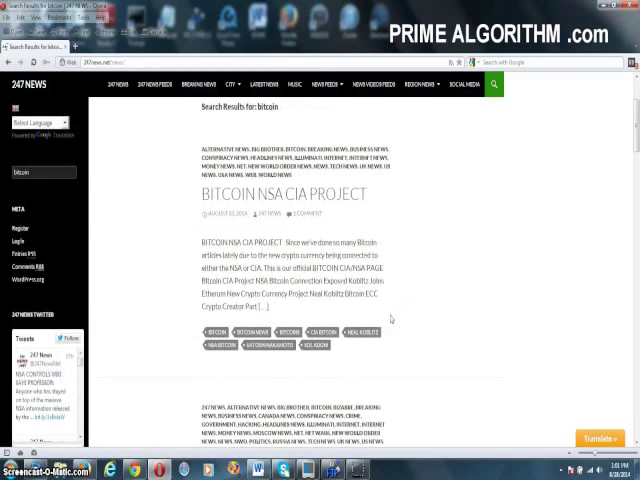
scroll("up", 3)
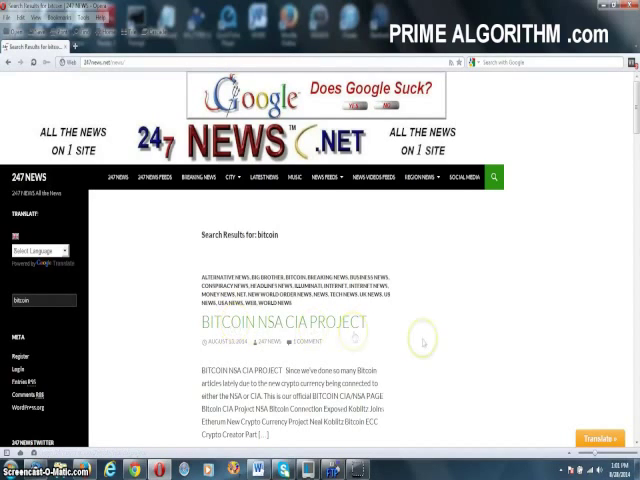
mouse_move(428, 344)
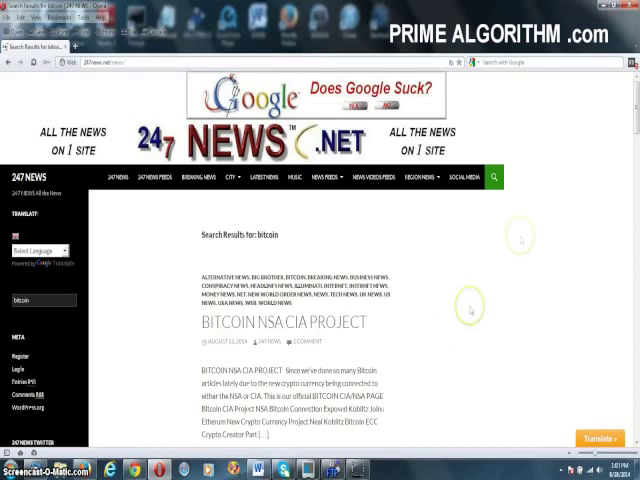
mouse_move(428, 336)
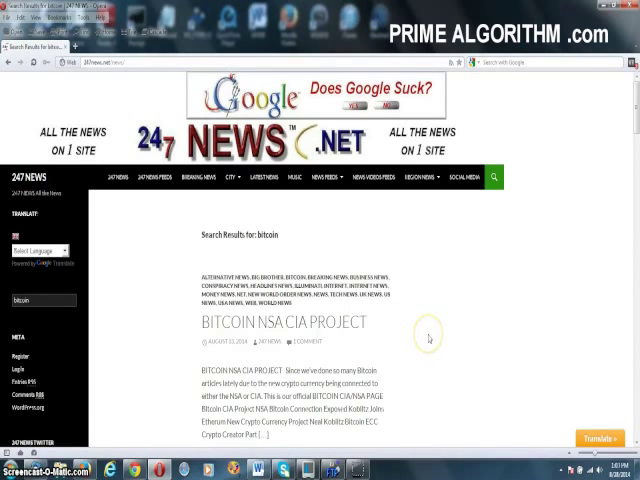
mouse_move(428, 338)
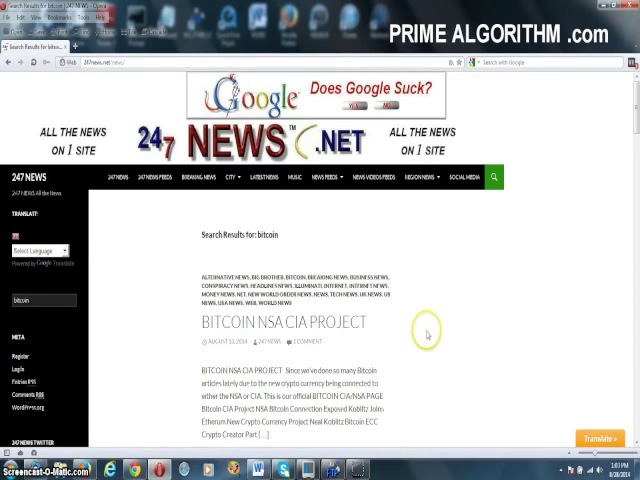
mouse_move(428, 336)
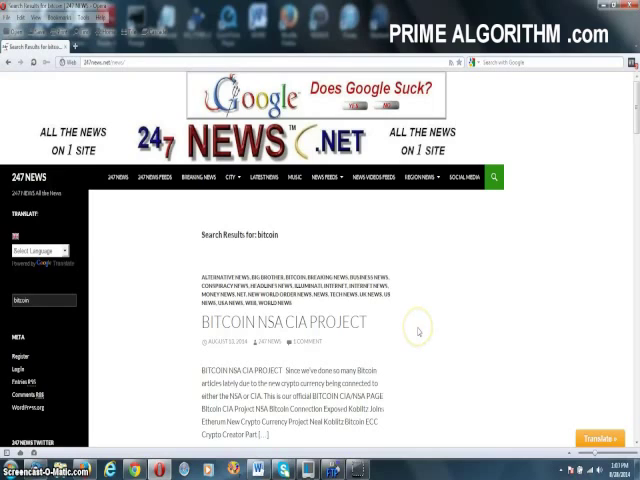
mouse_move(418, 330)
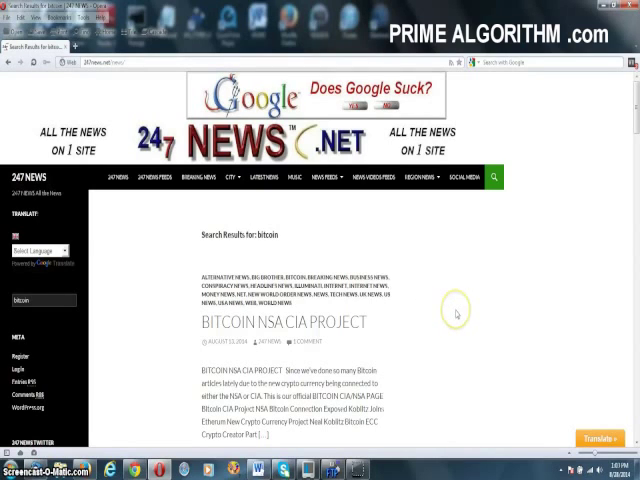
mouse_move(456, 312)
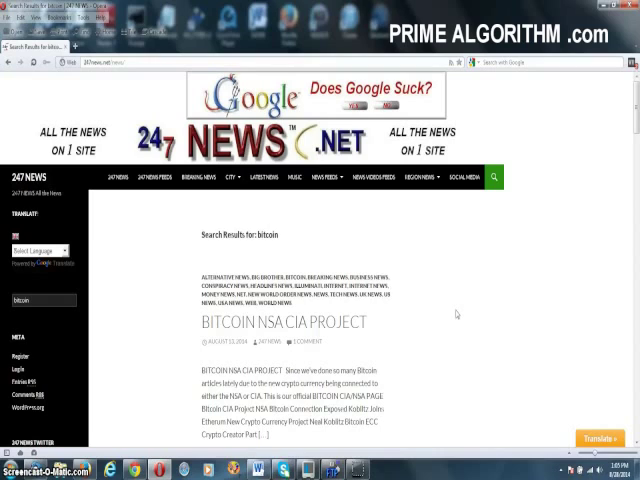
mouse_move(456, 314)
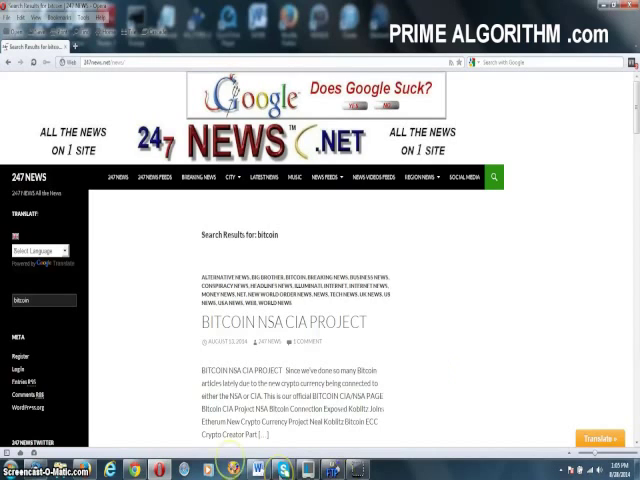
mouse_move(164, 372)
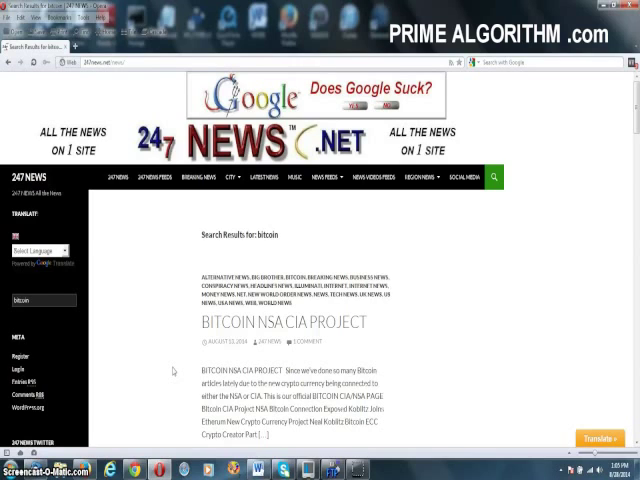
mouse_move(186, 366)
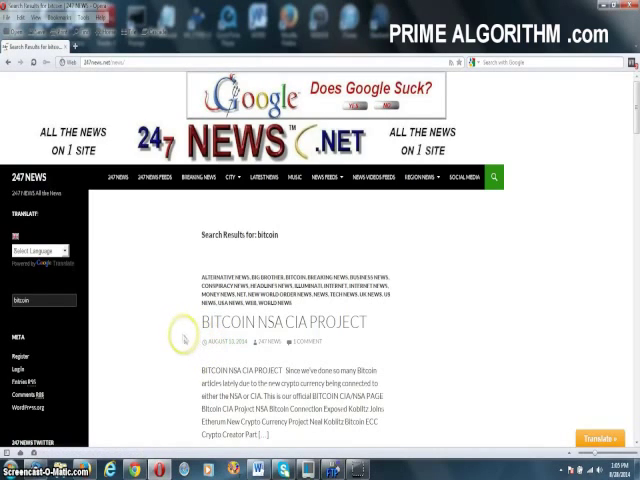
mouse_move(184, 320)
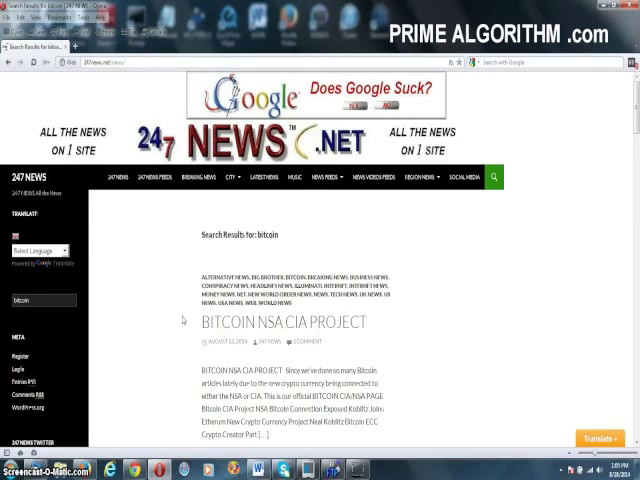
mouse_move(188, 320)
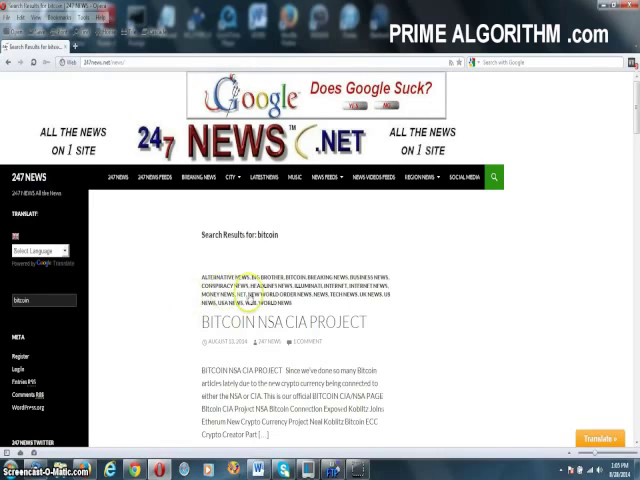
mouse_move(172, 300)
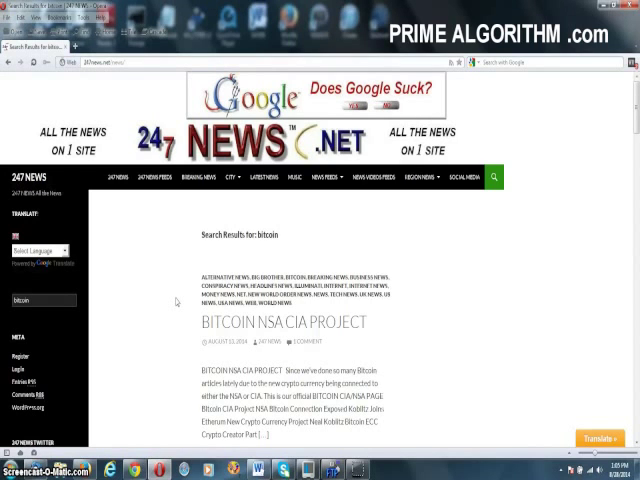
Return to the Google results for '8 prime spirals' and scroll back to the top.
scroll("up", 3)
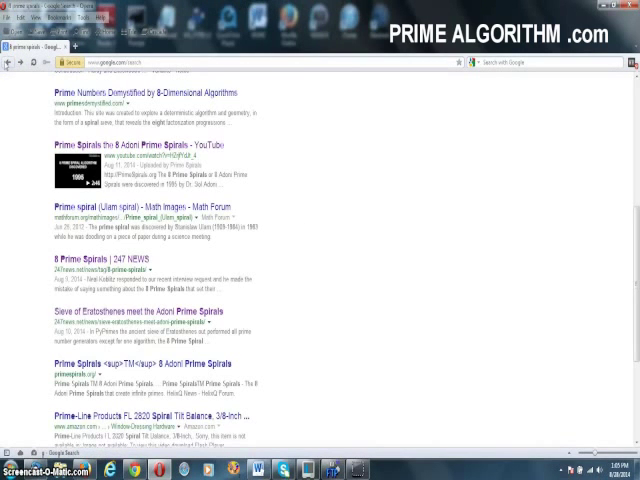
scroll("up", 3)
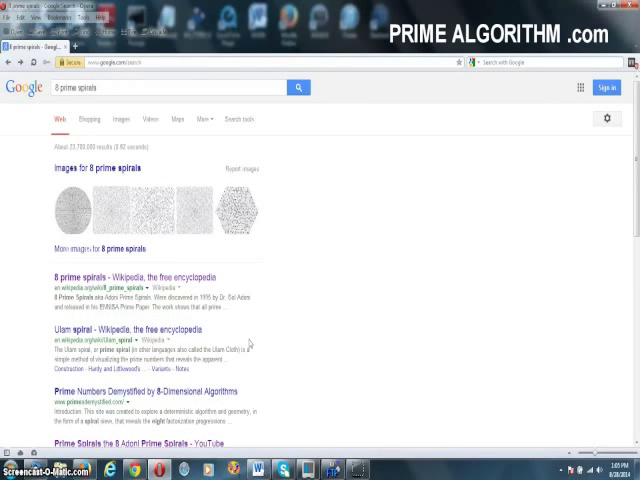
mouse_move(414, 428)
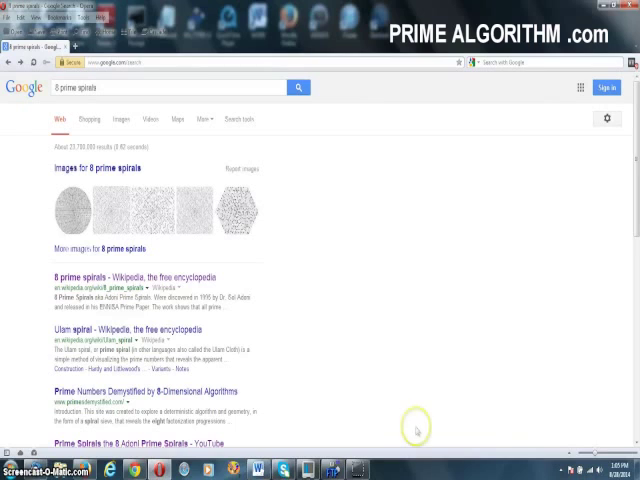
mouse_move(266, 172)
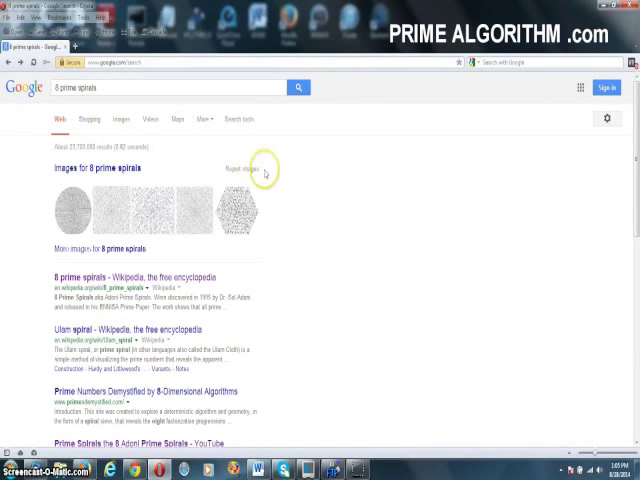